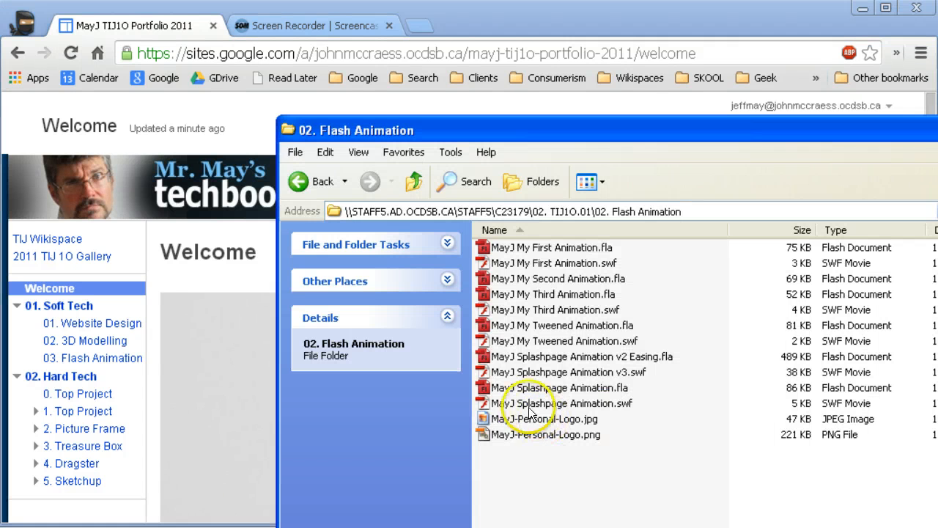
- Switch from the Flash Animation folder back to the Google Sites Welcome page
{"action": "double_click", "coordinate": [545, 404]}
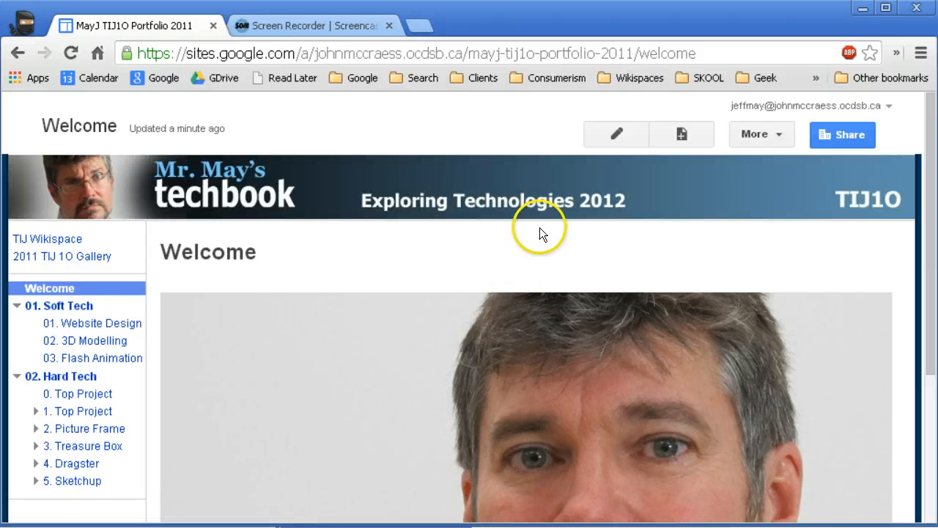
{"action": "mouse_move", "coordinate": [616, 135]}
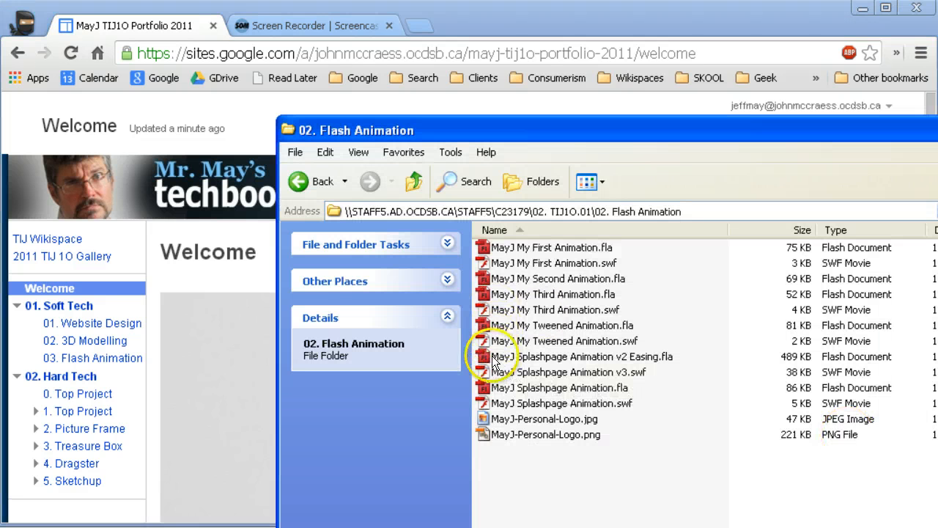
{"action": "left_click", "coordinate": [560, 373]}
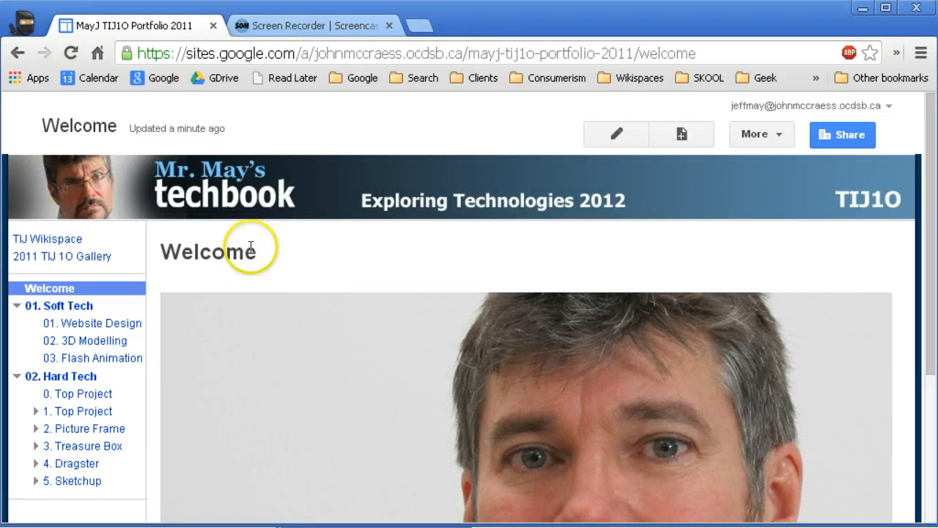
- Turn on Allow attachments in the Welcome page's Page Settings and save
{"action": "left_click", "coordinate": [761, 135]}
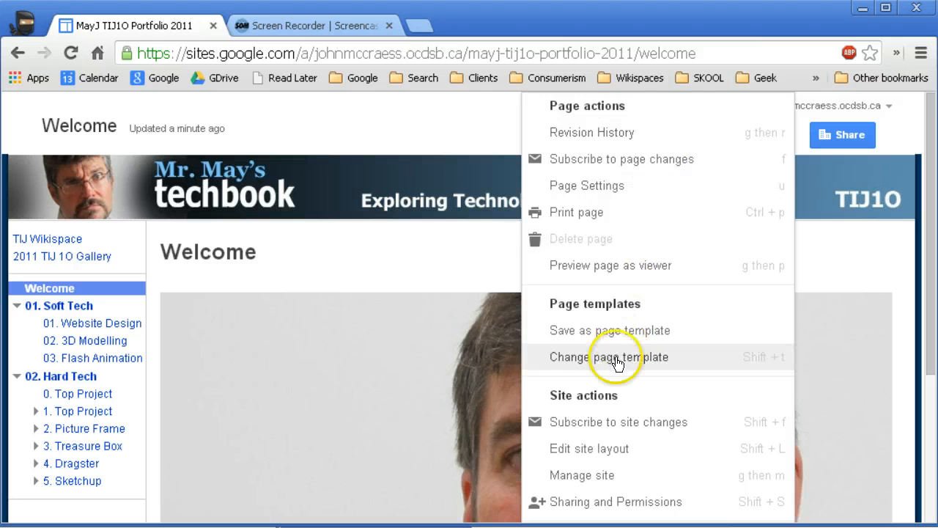
{"action": "left_click", "coordinate": [587, 185]}
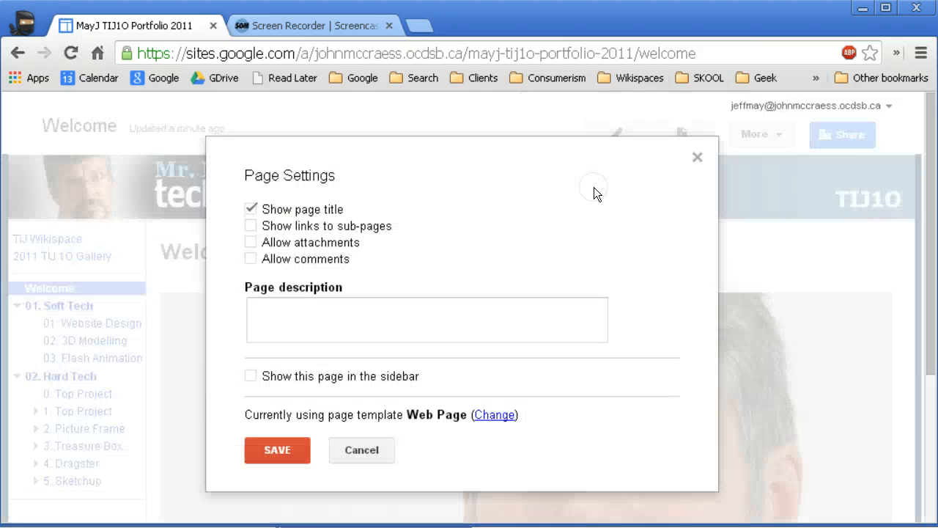
{"action": "left_click", "coordinate": [251, 242]}
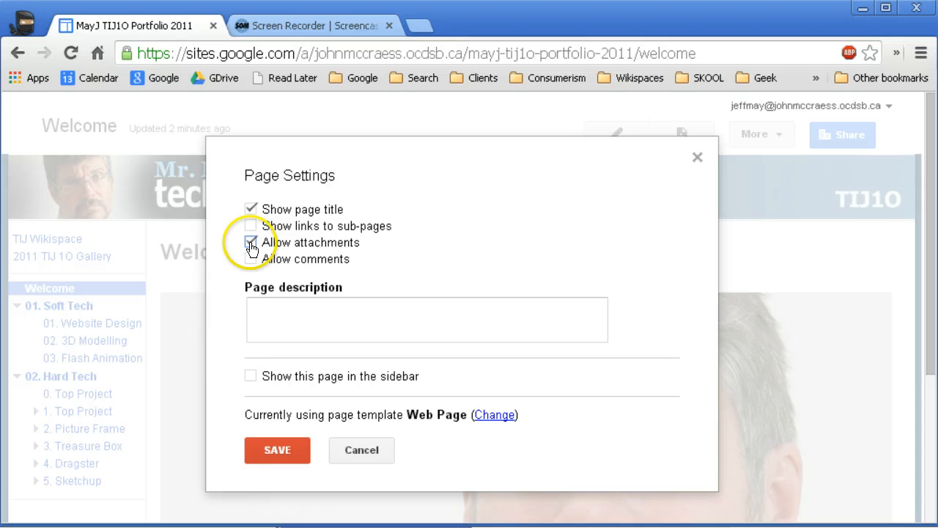
{"action": "left_click", "coordinate": [277, 450]}
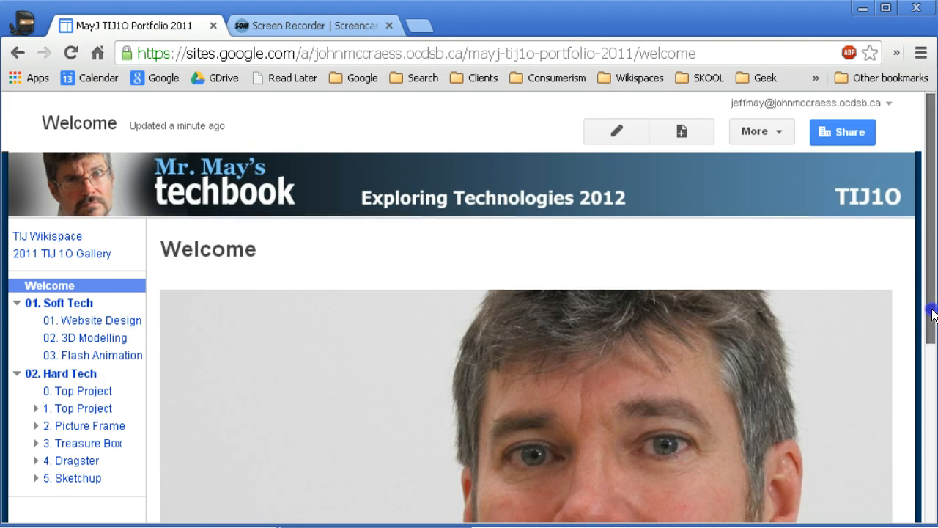
- Add the Splashpage .swf from the 02. Flash Animation folder as a page attachment
{"action": "scroll", "scroll_direction": "down", "scroll_amount": 3}
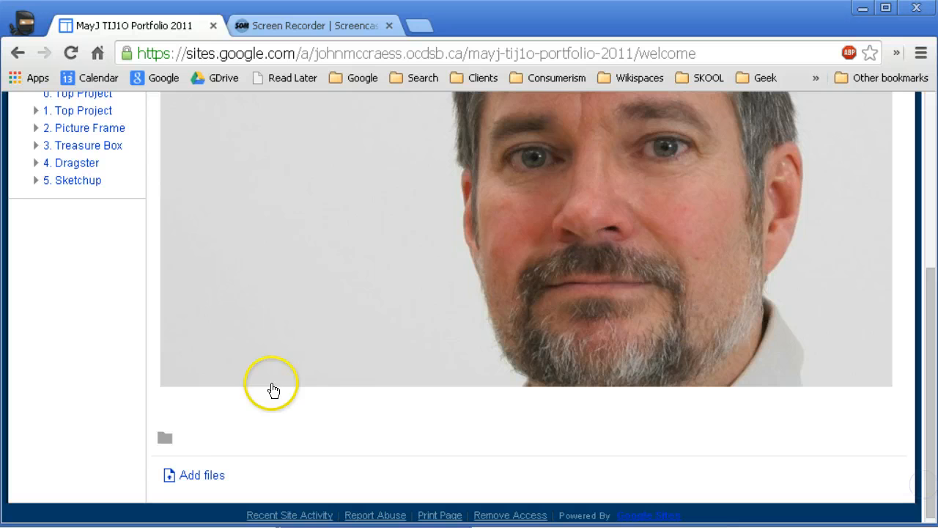
{"action": "mouse_move", "coordinate": [203, 476]}
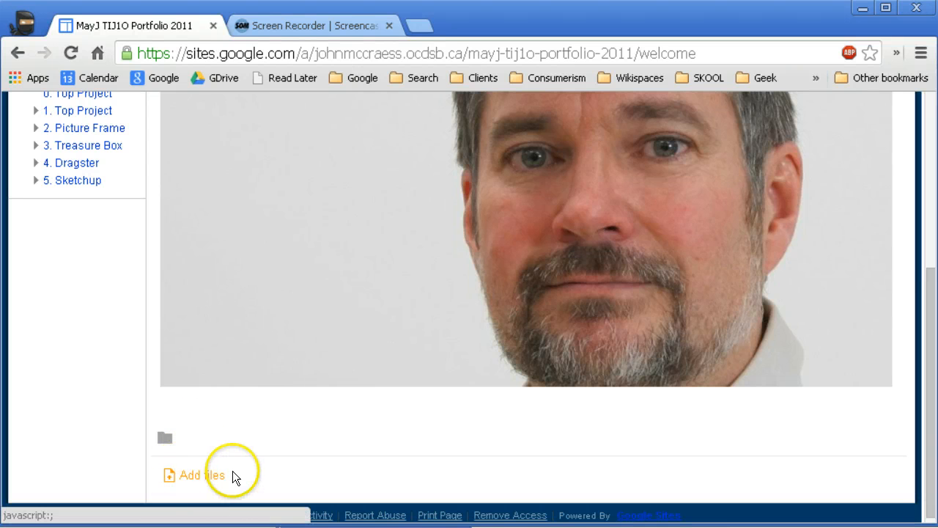
{"action": "mouse_move", "coordinate": [208, 478]}
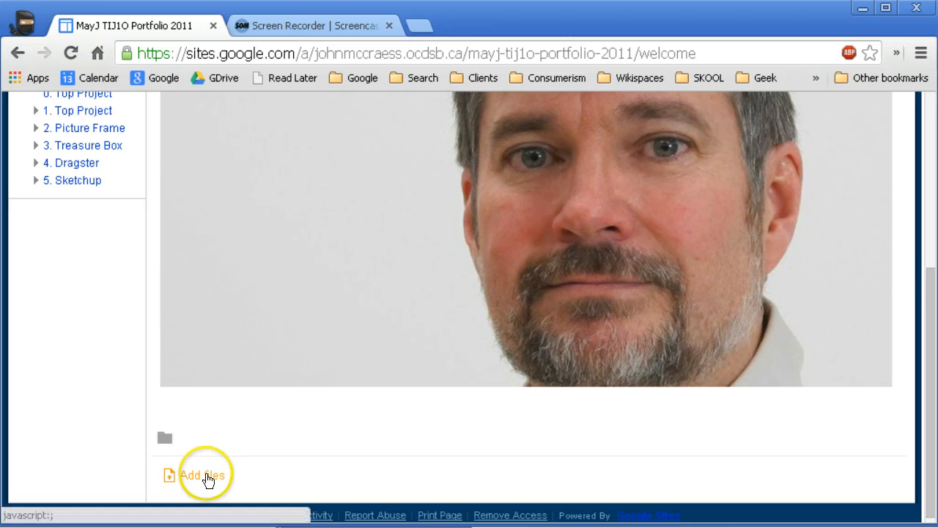
{"action": "left_click", "coordinate": [202, 476]}
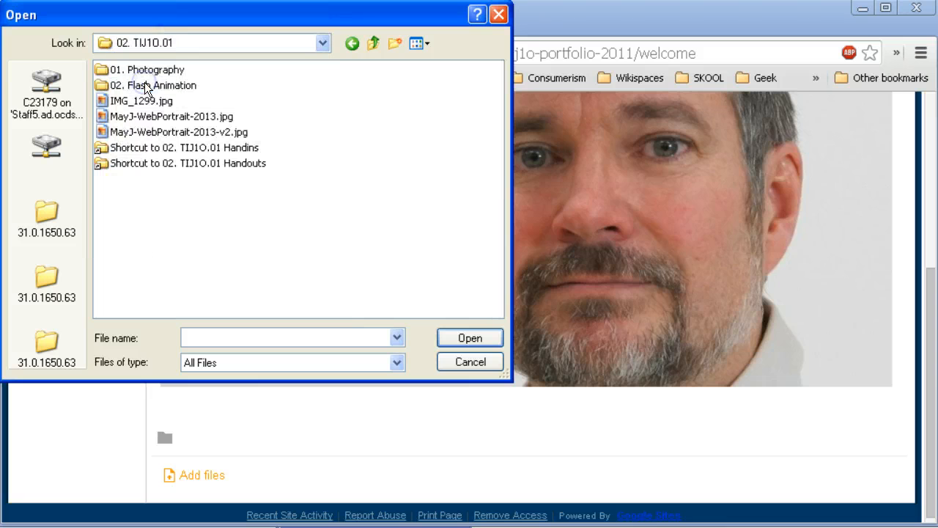
{"action": "double_click", "coordinate": [154, 85]}
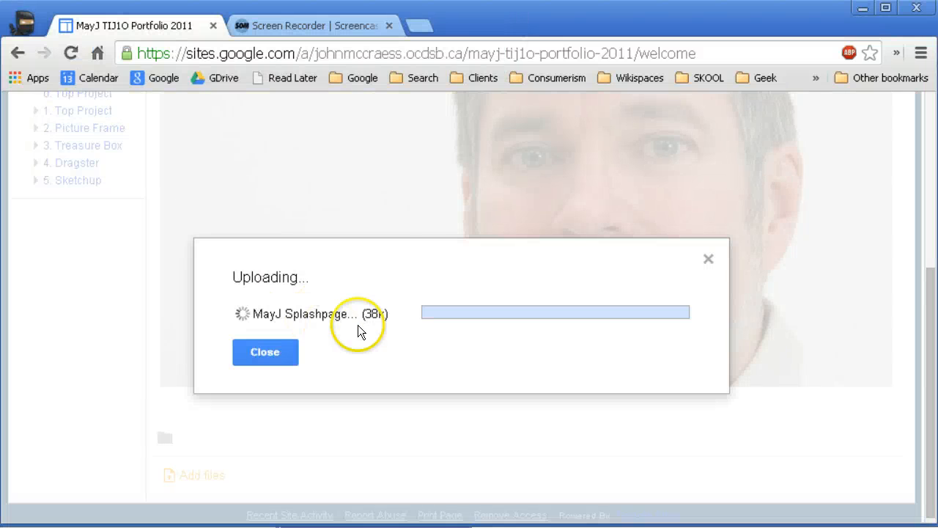
{"action": "left_click", "coordinate": [265, 351]}
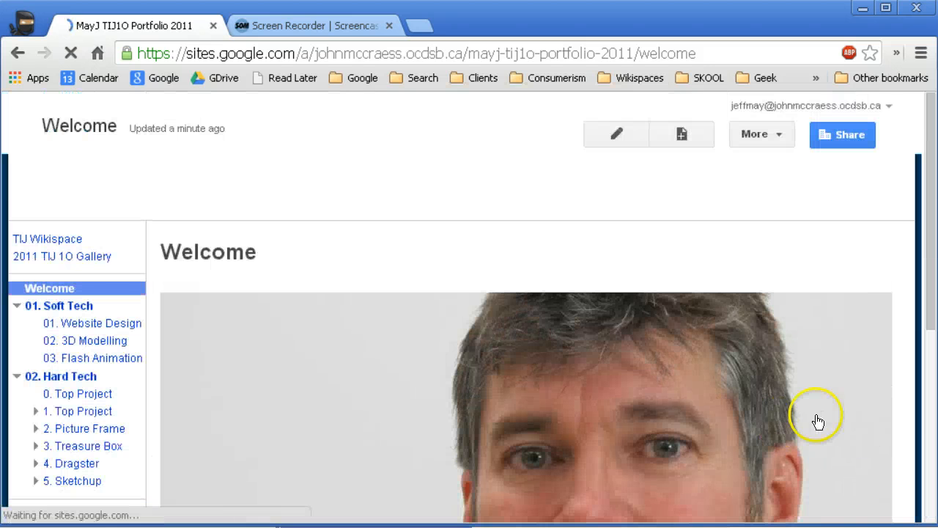
- Copy the link address of the attached MayJ Splashpage Animation v3.swf file
{"action": "scroll", "scroll_direction": "down", "scroll_amount": 3}
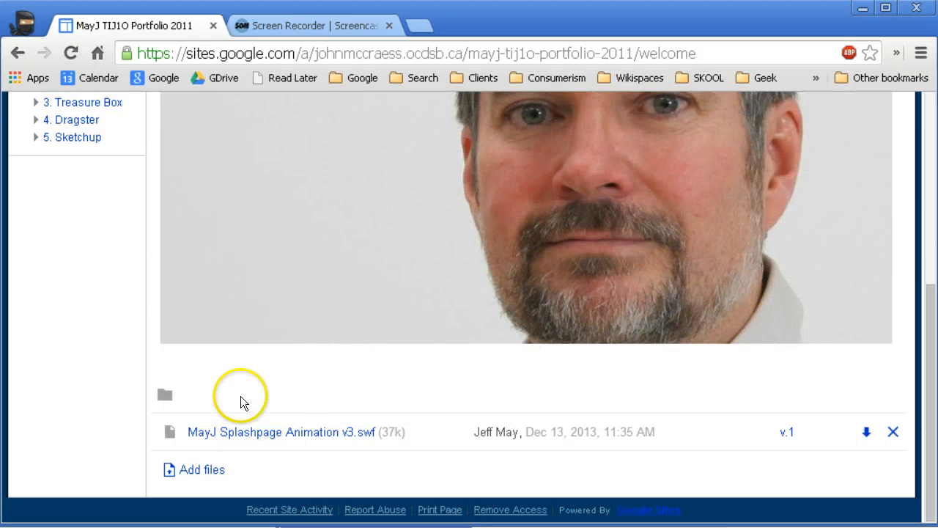
{"action": "right_click", "coordinate": [264, 431]}
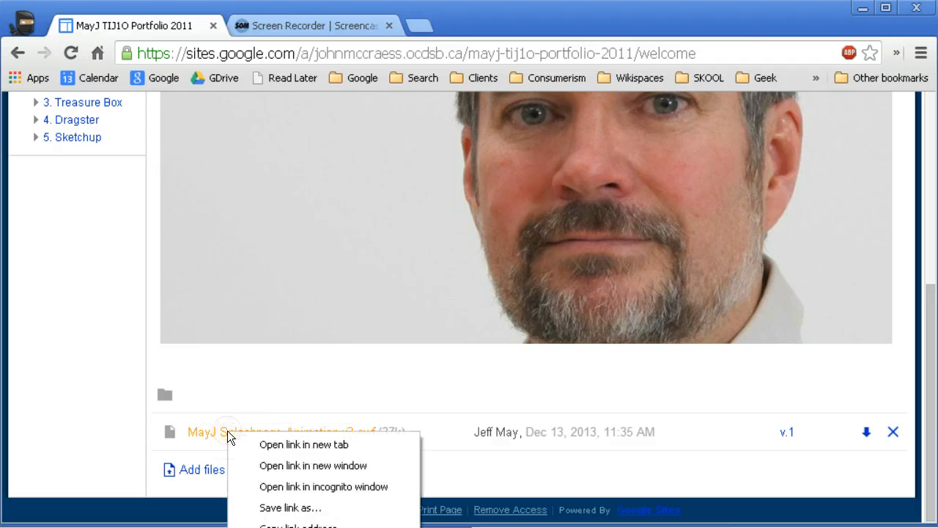
{"action": "mouse_move", "coordinate": [305, 507]}
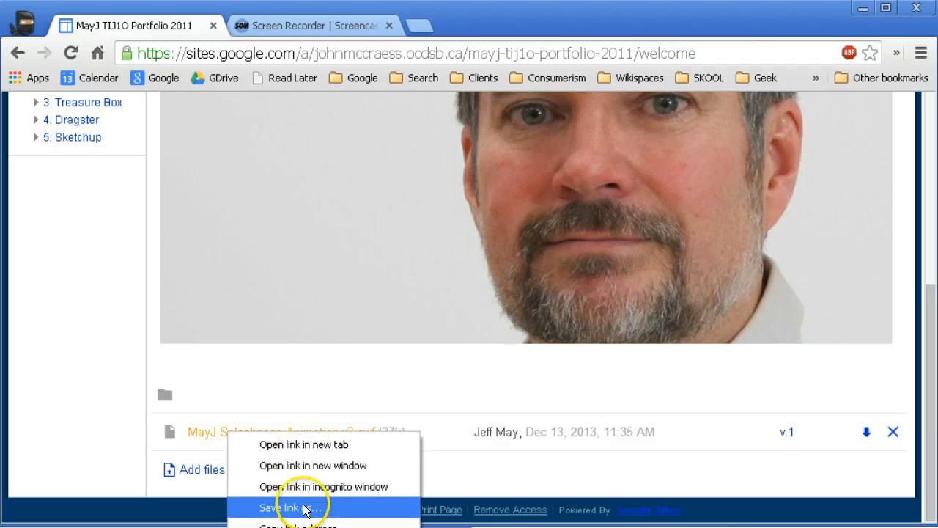
{"action": "mouse_move", "coordinate": [418, 340]}
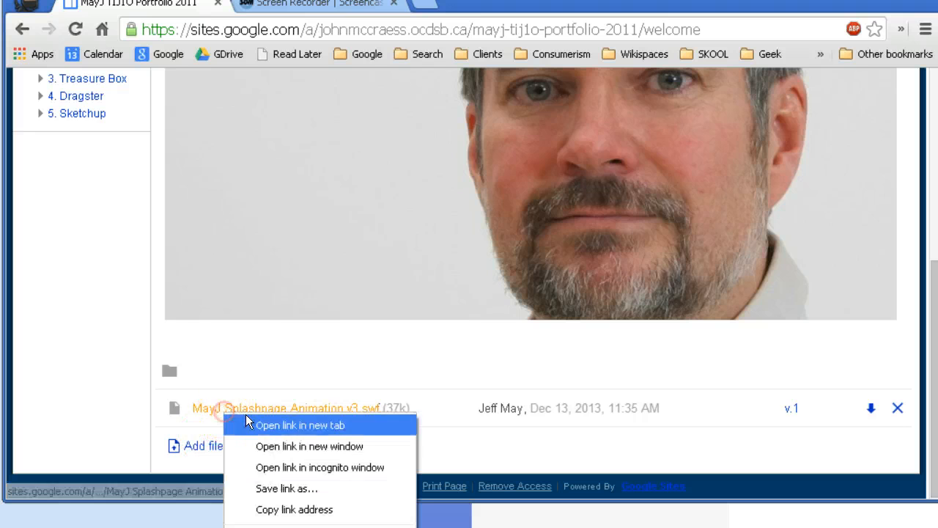
{"action": "mouse_move", "coordinate": [293, 509]}
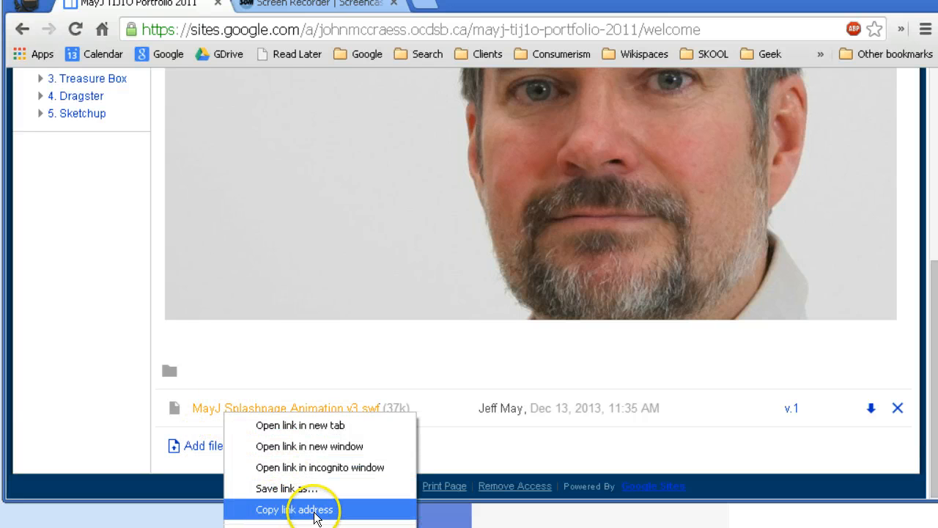
{"action": "left_click", "coordinate": [295, 511]}
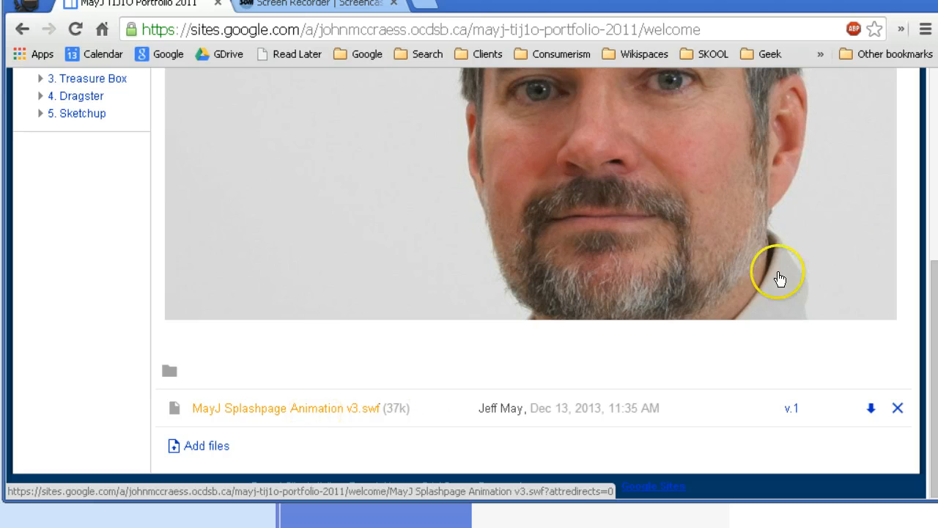
{"action": "scroll", "scroll_direction": "up", "scroll_amount": 3}
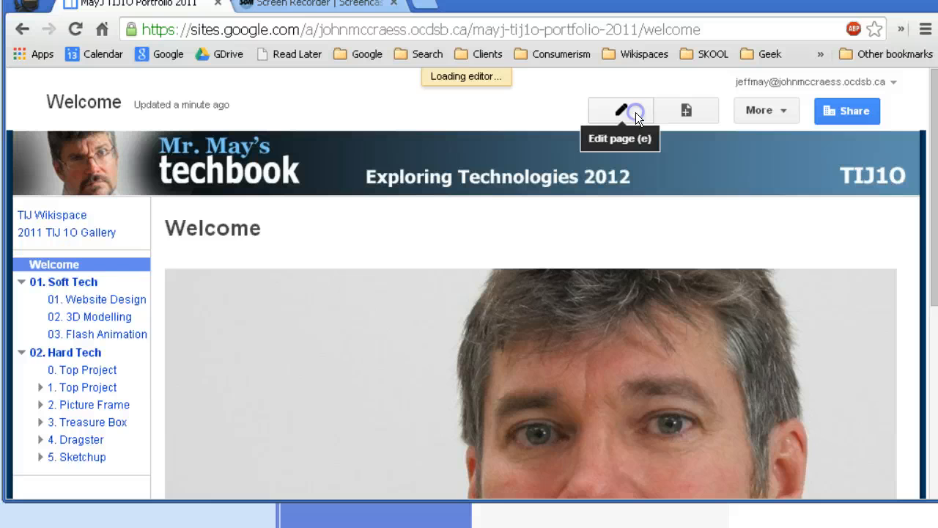
- Edit the Welcome page and delete the large portrait image from its content
{"action": "left_click", "coordinate": [619, 110]}
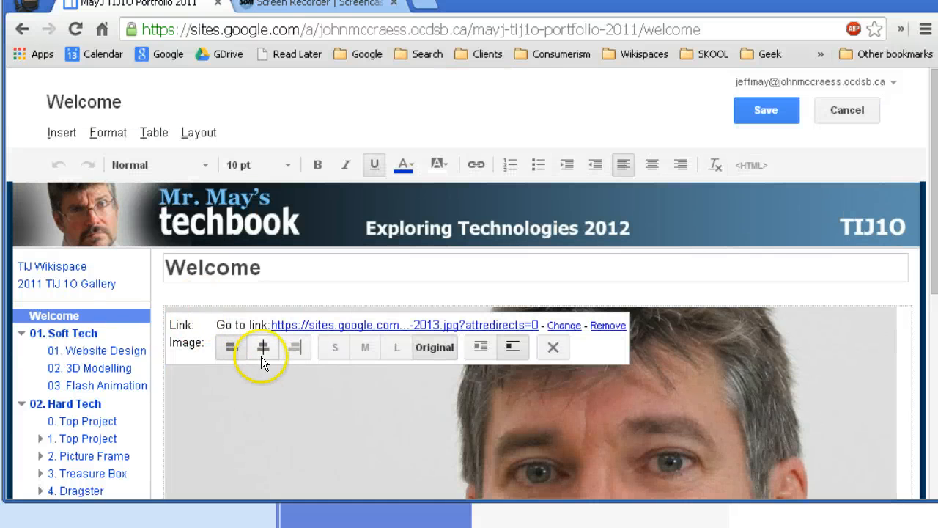
{"action": "left_click", "coordinate": [552, 348]}
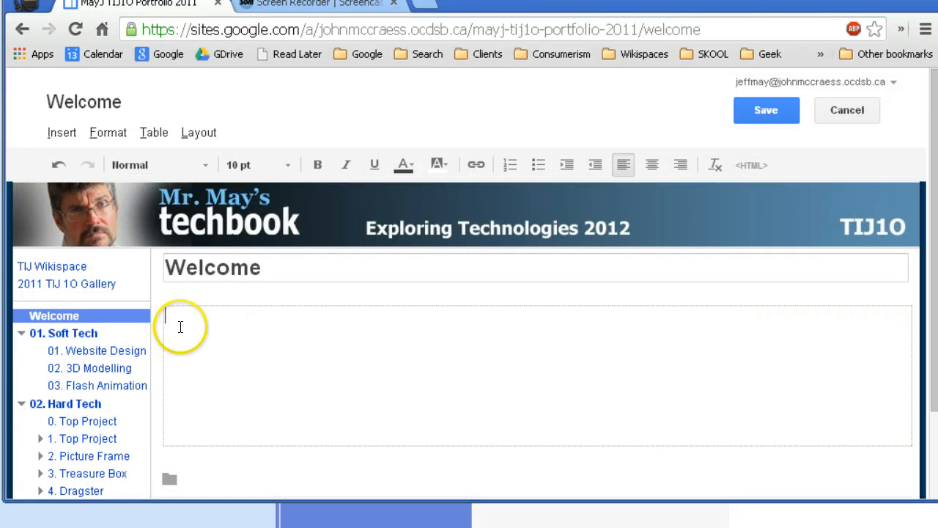
{"action": "mouse_move", "coordinate": [62, 132]}
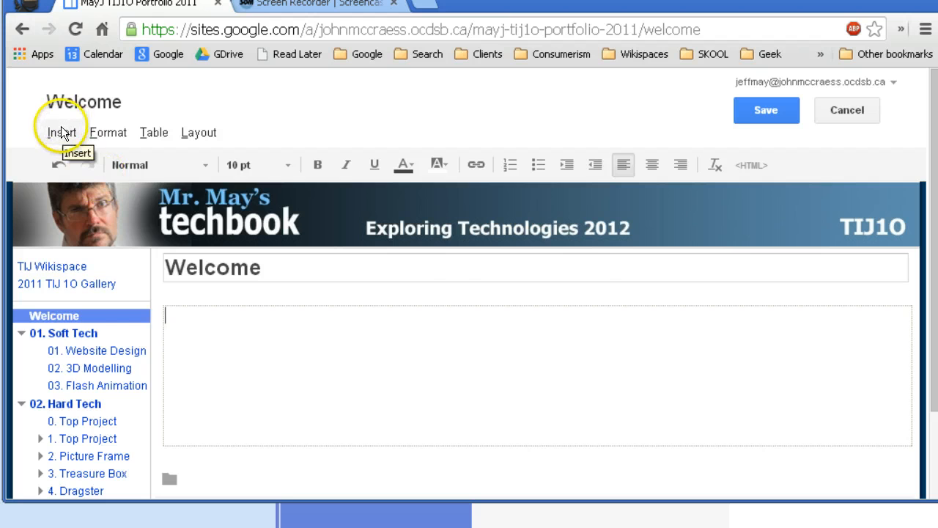
- Search the gadget gallery for 'insertflash' and view the Insert Flash gadget's details
{"action": "left_click", "coordinate": [61, 132]}
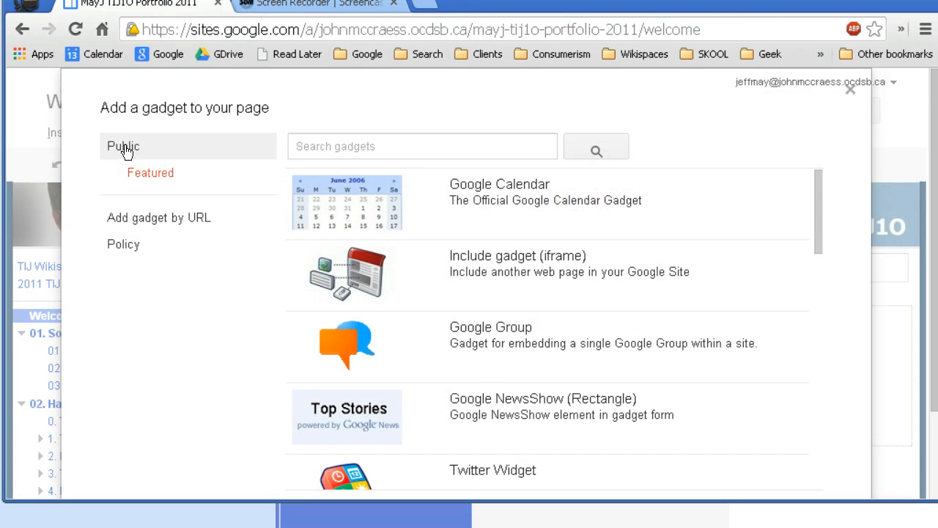
{"action": "left_click", "coordinate": [123, 146]}
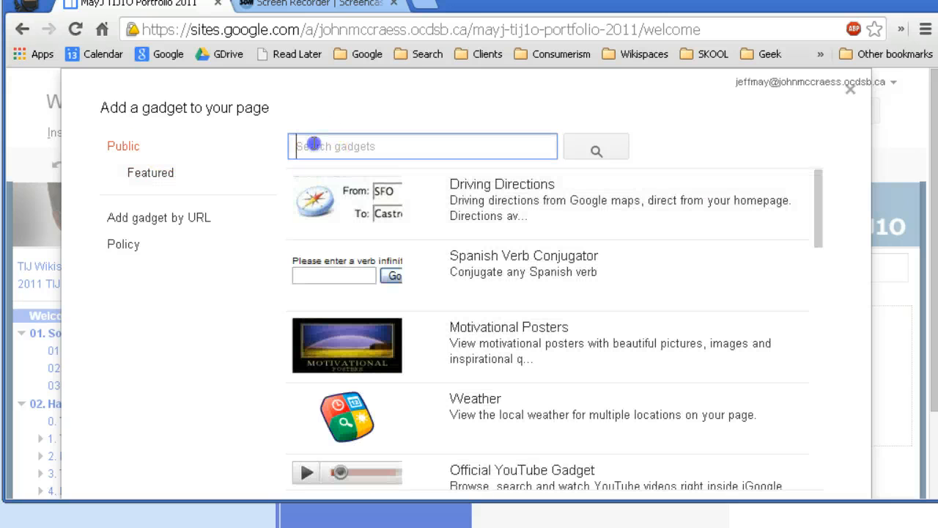
{"action": "type", "text": "insert"}
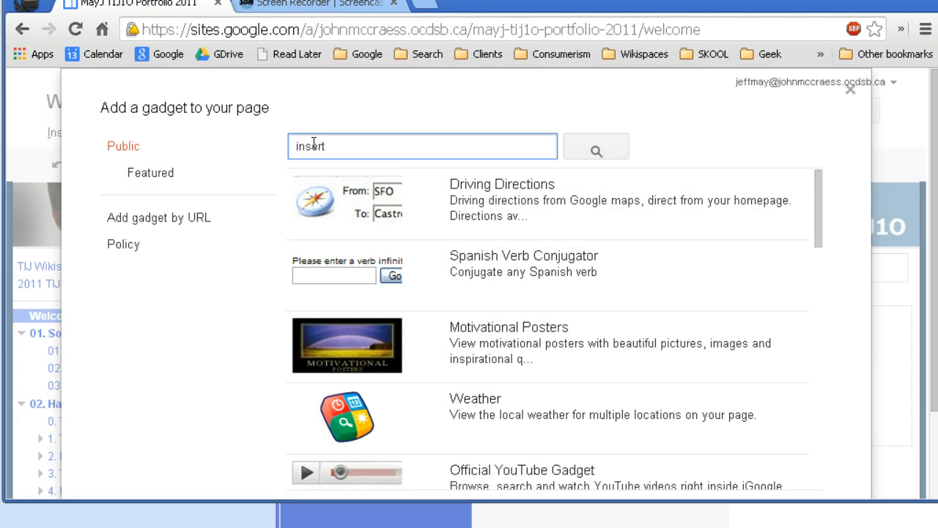
{"action": "type", "text": "flash"}
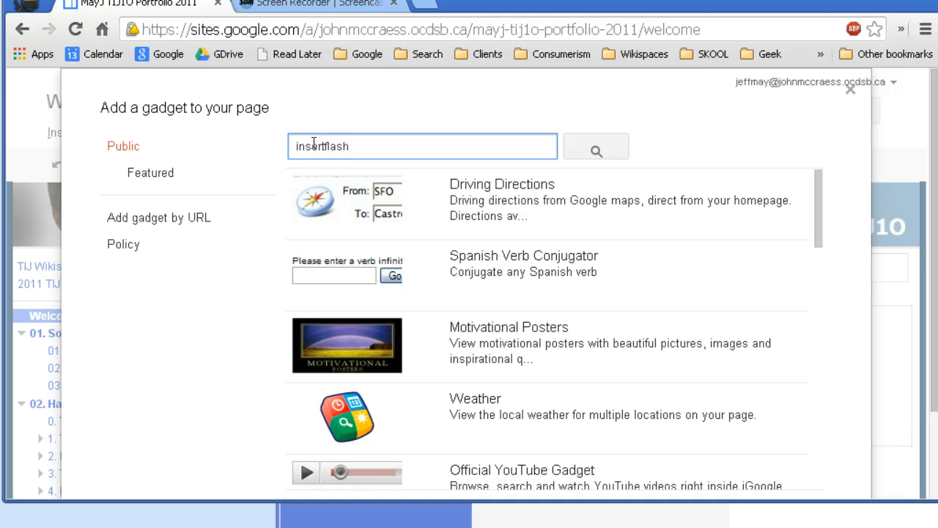
{"action": "left_click", "coordinate": [596, 147]}
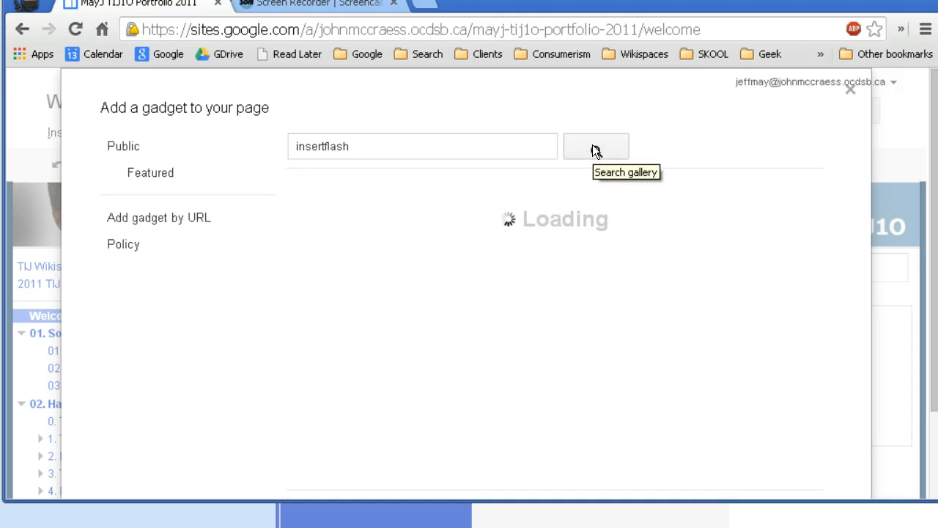
{"action": "left_click", "coordinate": [596, 146]}
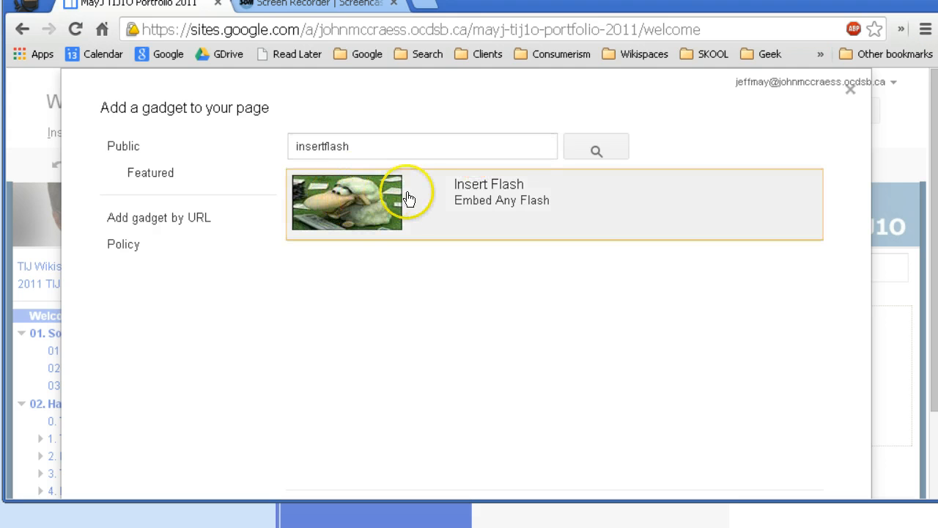
{"action": "left_click", "coordinate": [486, 191]}
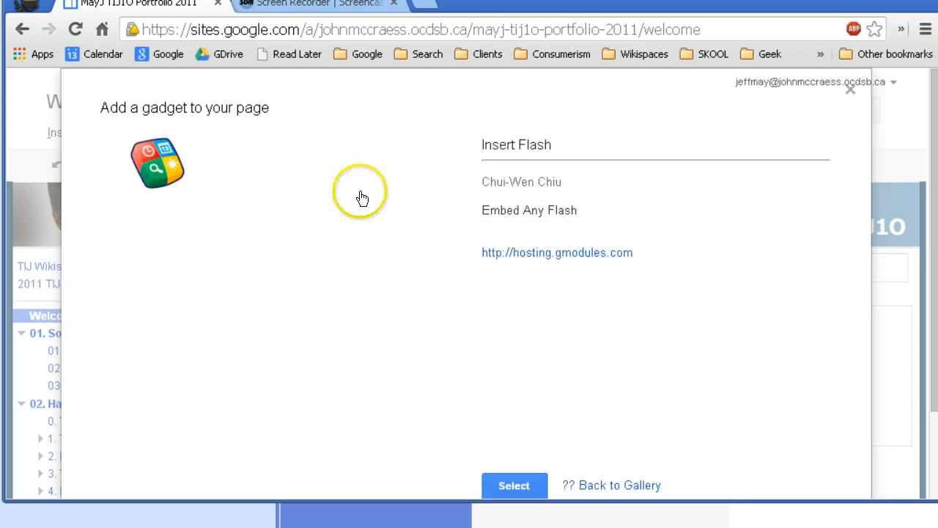
- Select Insert Flash and set Url of SWF to the attachment link without its redirect parameter
{"action": "left_click", "coordinate": [513, 484]}
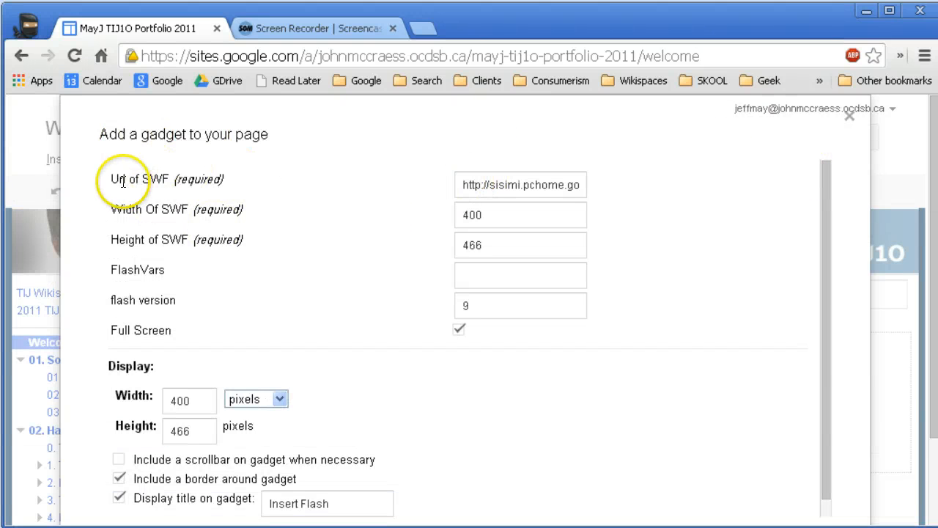
{"action": "left_click", "coordinate": [521, 184]}
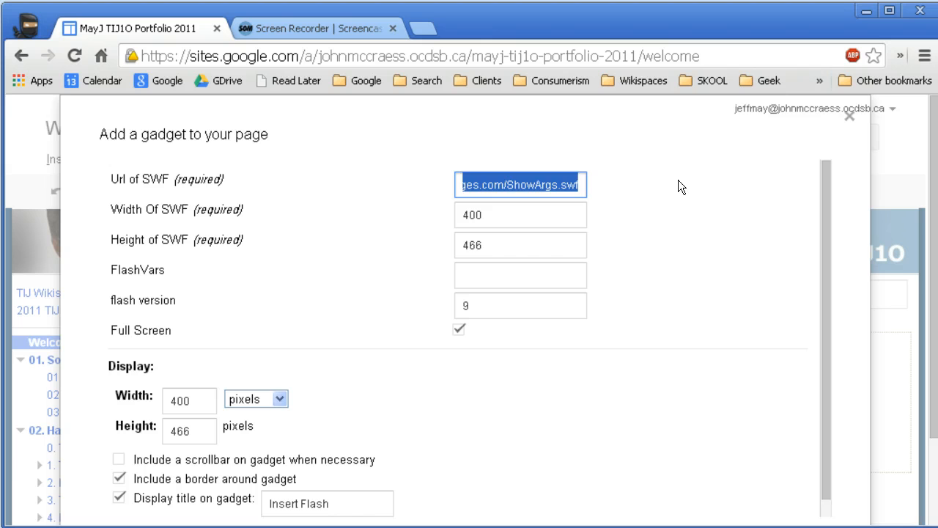
{"action": "right_click", "coordinate": [520, 185]}
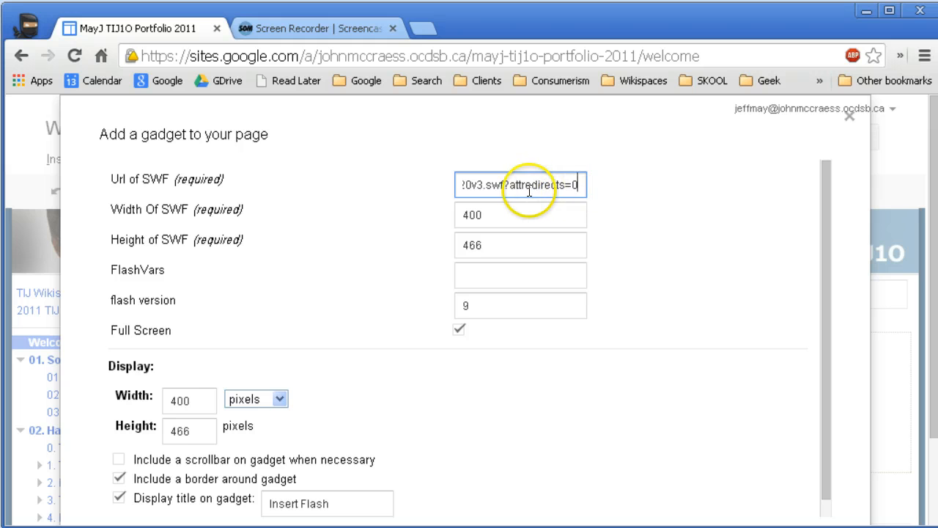
{"action": "double_click", "coordinate": [514, 185]}
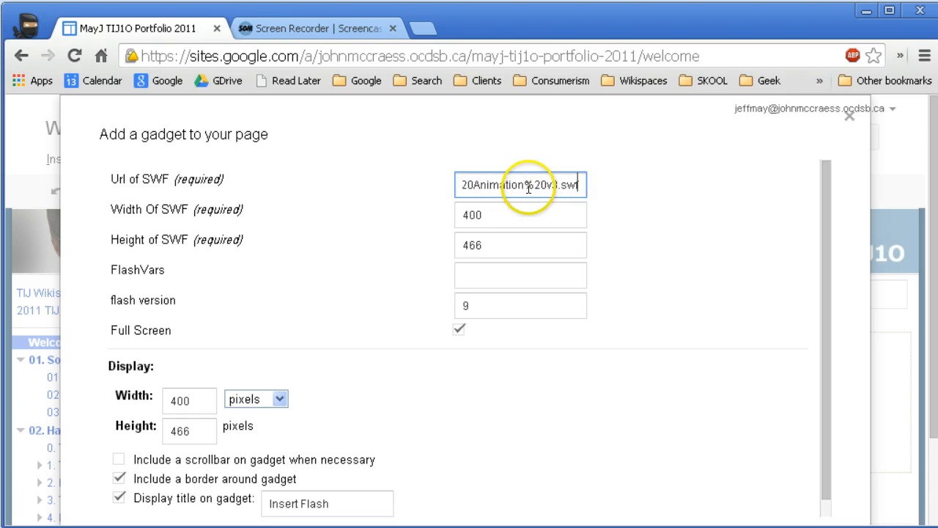
{"action": "triple_click", "coordinate": [520, 185]}
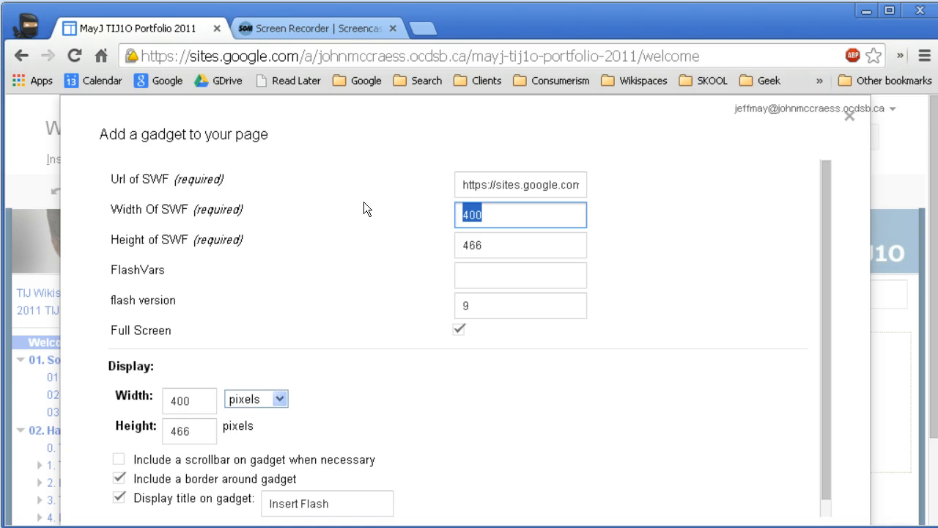
- Size the SWF 550 wide by 400 high and insert the gadget into the page
{"action": "type", "text": "550"}
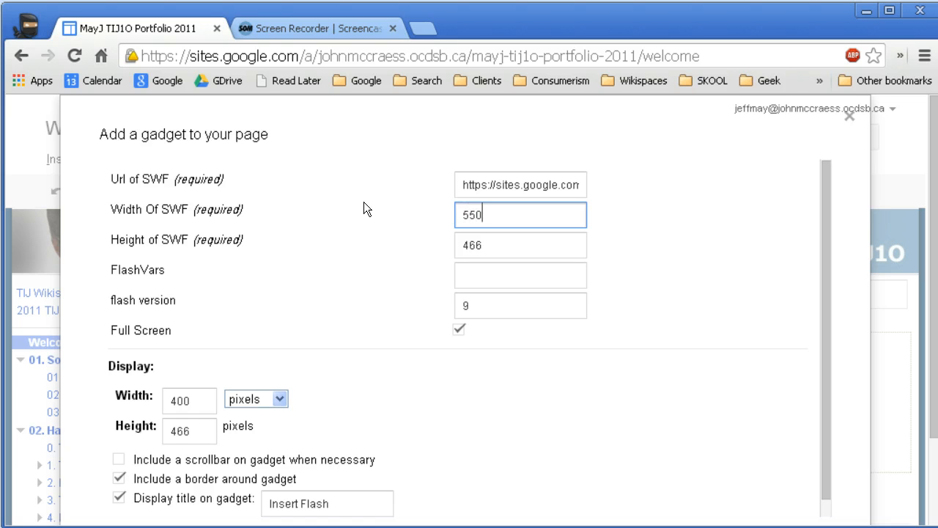
{"action": "left_click", "coordinate": [520, 245]}
{"action": "type", "text": "400"}
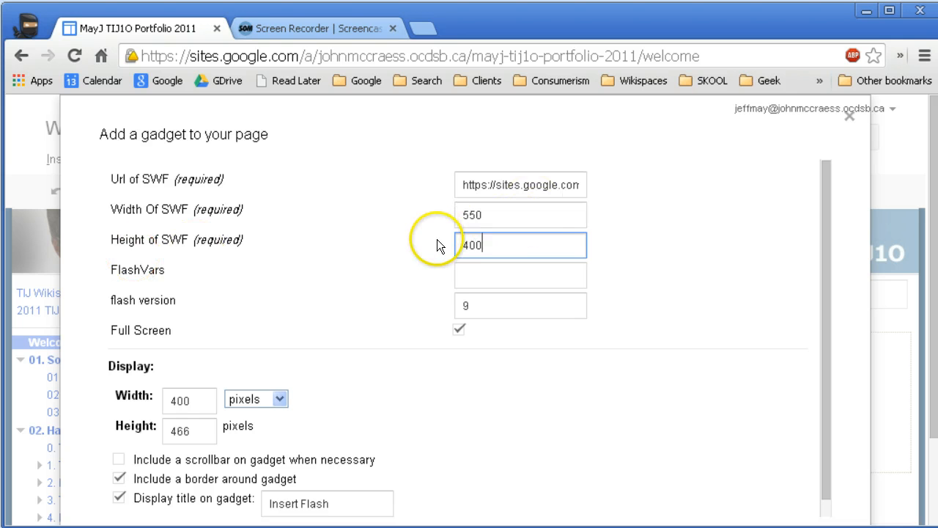
{"action": "left_click", "coordinate": [188, 399]}
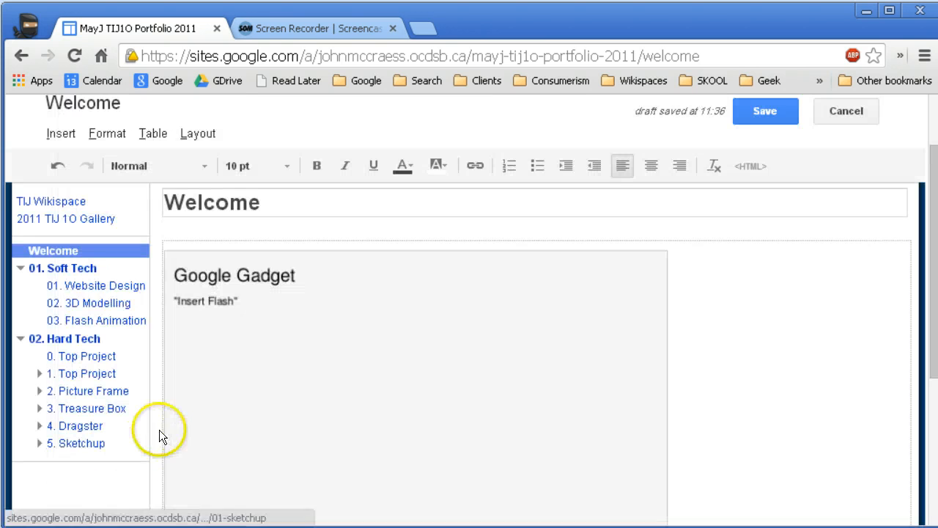
- Save the Welcome page and view the playing splash animation above the attachments
{"action": "left_click", "coordinate": [765, 112]}
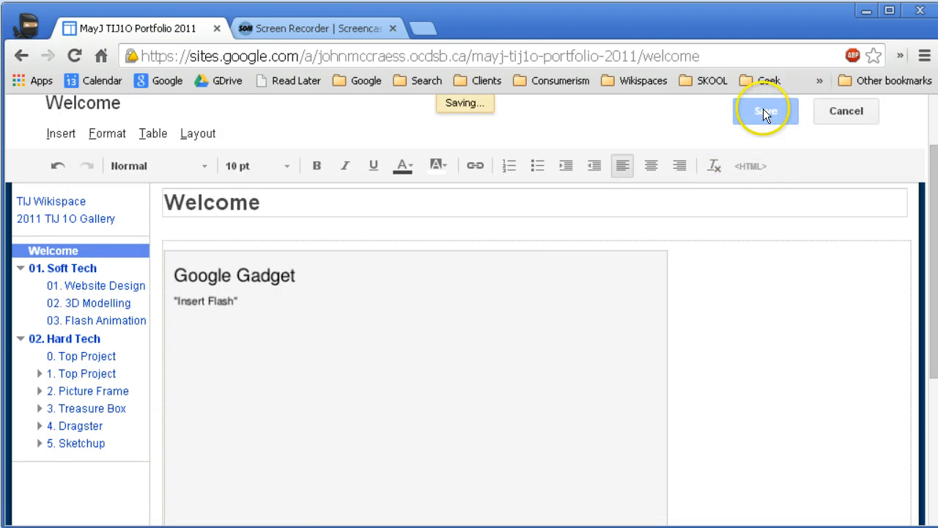
{"action": "left_click", "coordinate": [766, 111]}
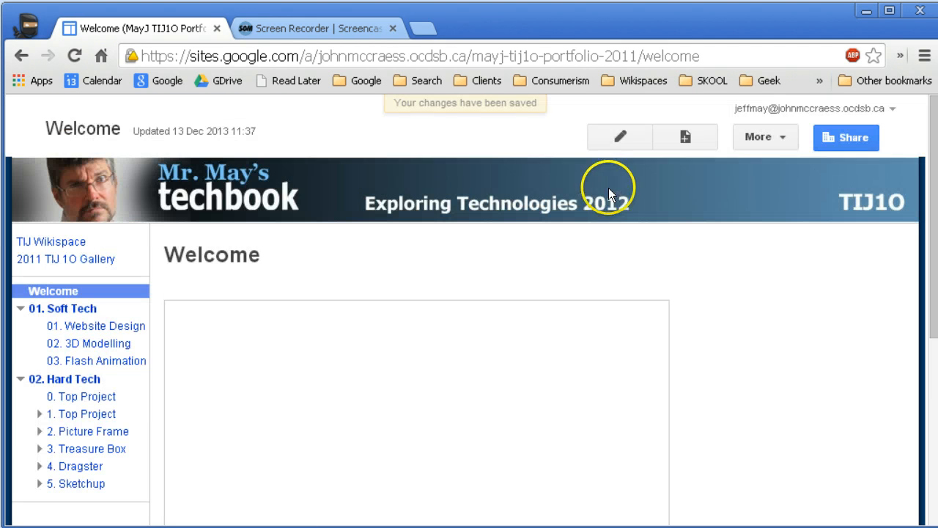
{"action": "scroll", "scroll_direction": "down", "scroll_amount": 3}
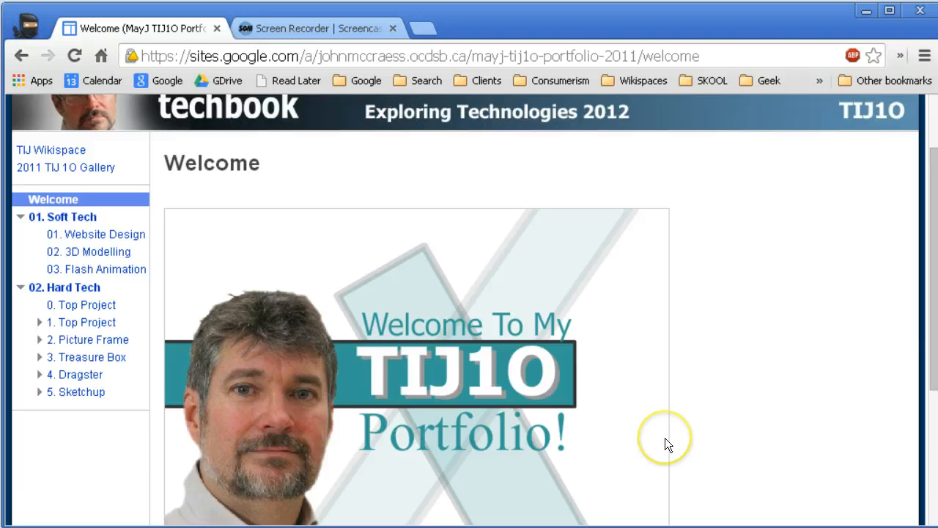
{"action": "scroll", "scroll_direction": "down", "scroll_amount": 3}
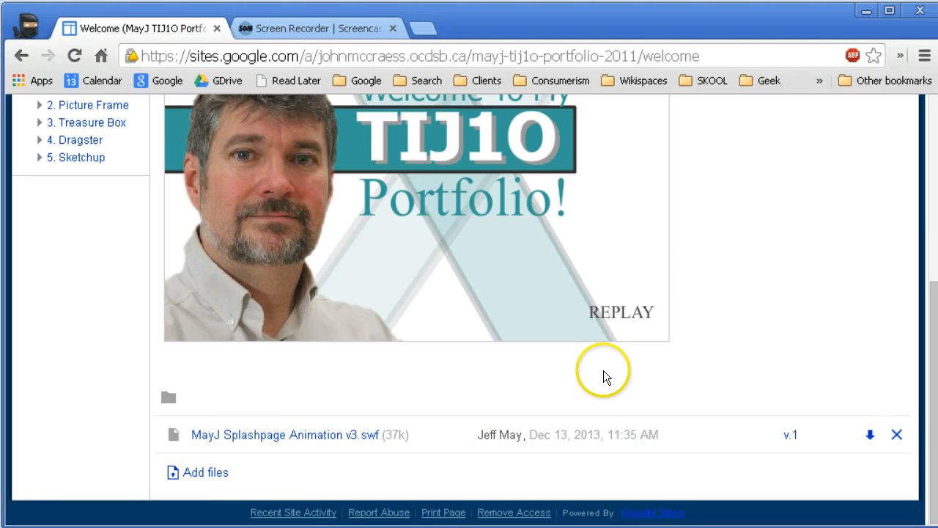
- Untick Allow attachments in Page Settings and save, leaving only the splash animation visible
{"action": "left_click", "coordinate": [768, 138]}
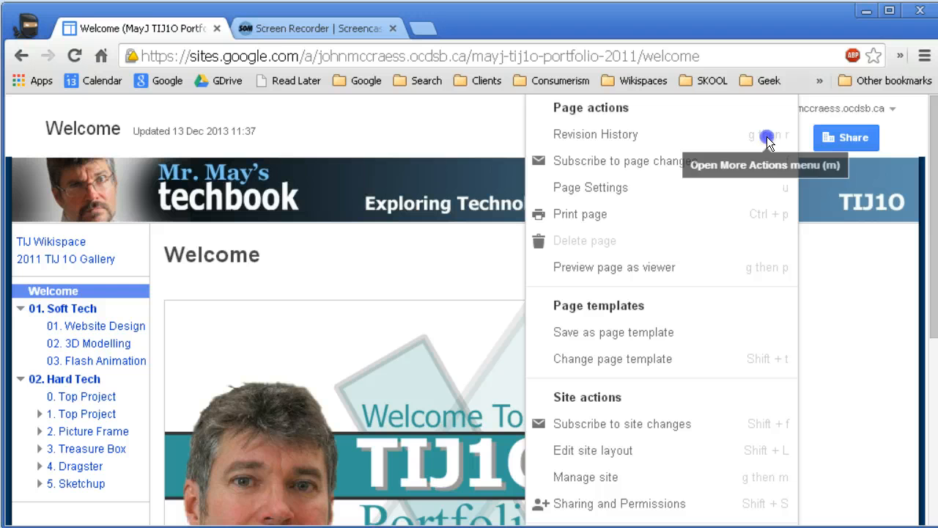
{"action": "mouse_move", "coordinate": [783, 198]}
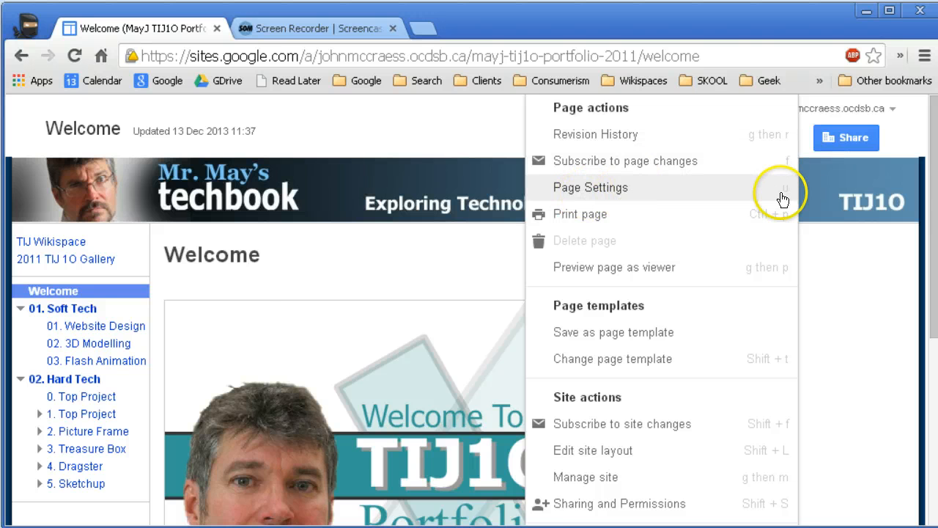
{"action": "left_click", "coordinate": [589, 188]}
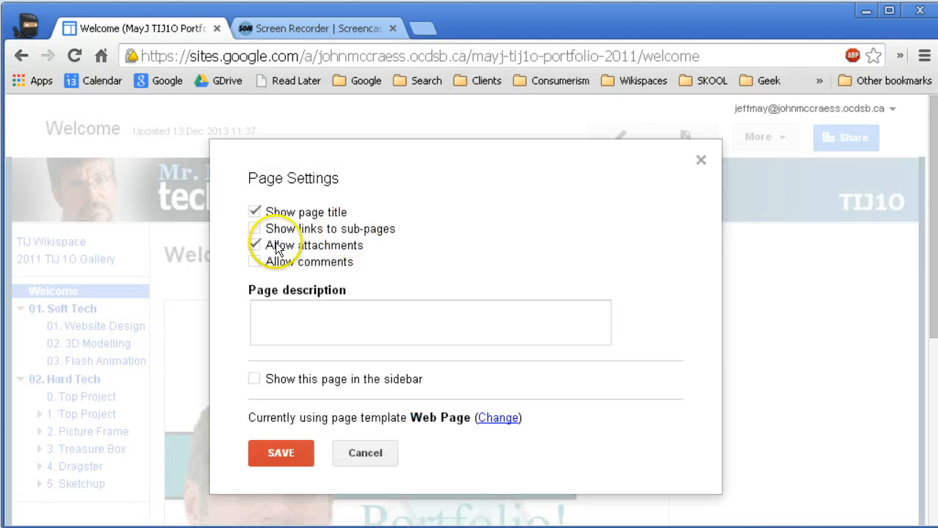
{"action": "left_click", "coordinate": [366, 451]}
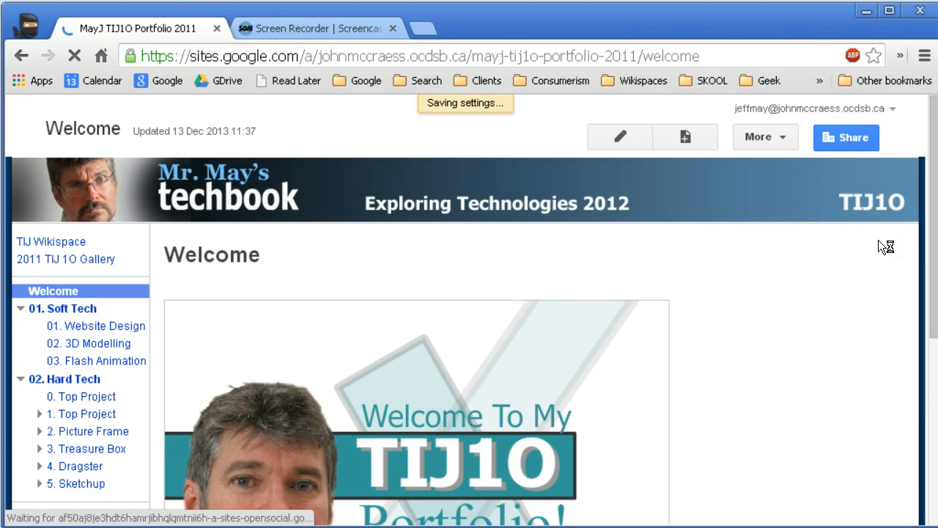
{"action": "scroll", "scroll_direction": "down", "scroll_amount": 3}
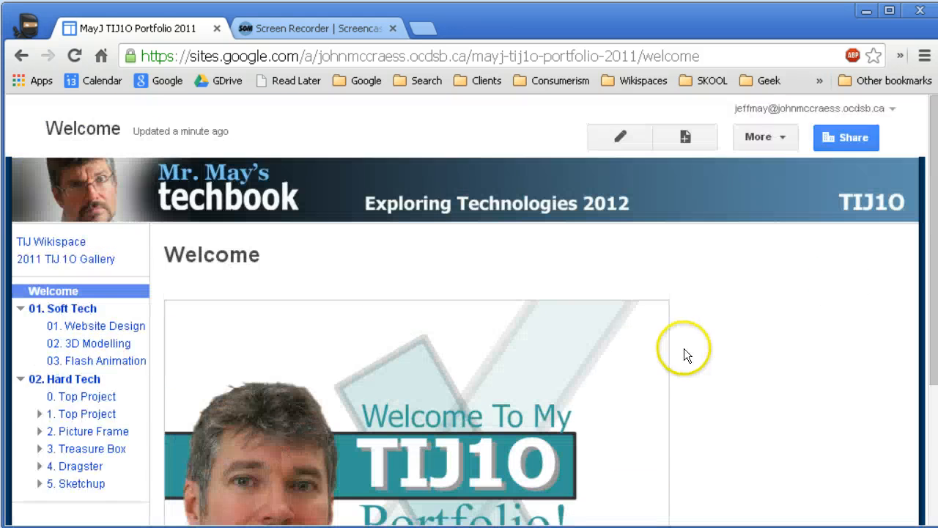
{"action": "scroll", "scroll_direction": "down", "scroll_amount": 3}
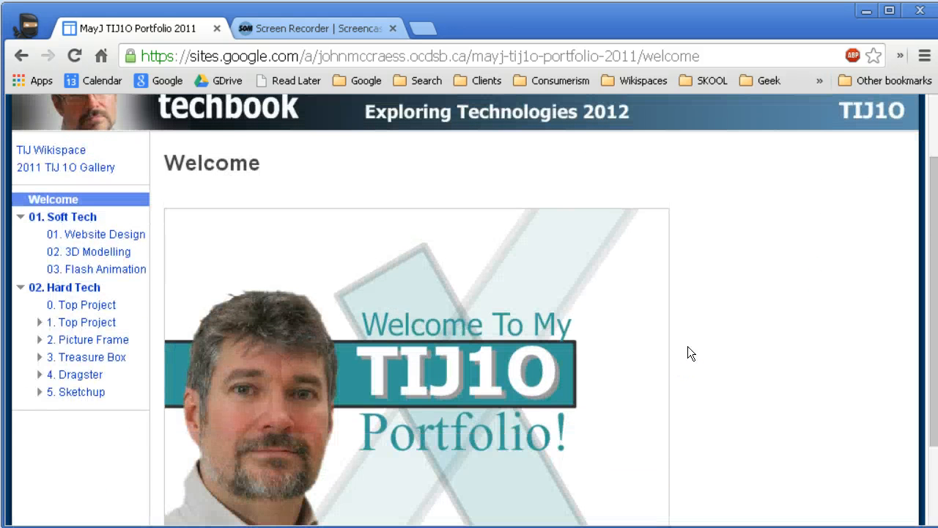